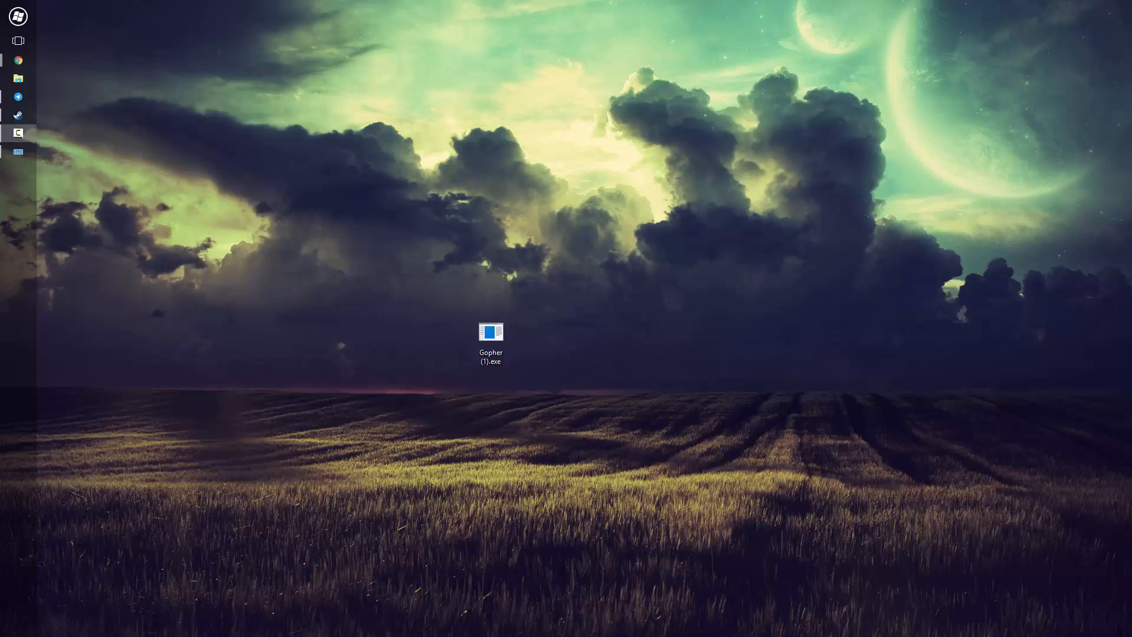
mouse_move(98, 95)
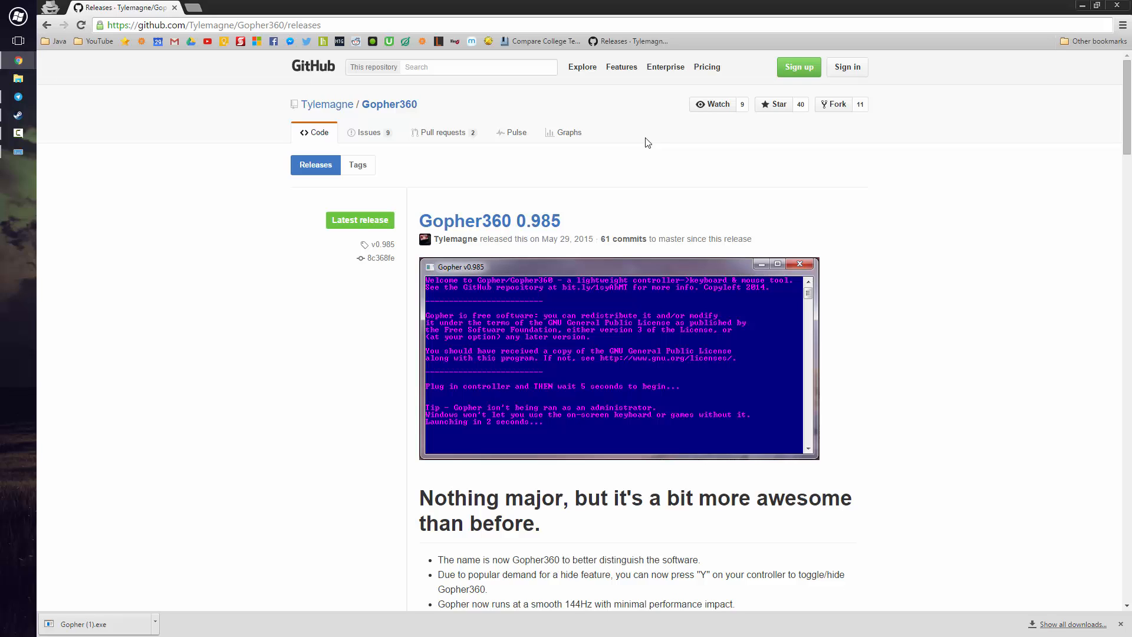
Scroll down through the Gopher360 0.985 release notes on GitHub.
scroll("down", 3)
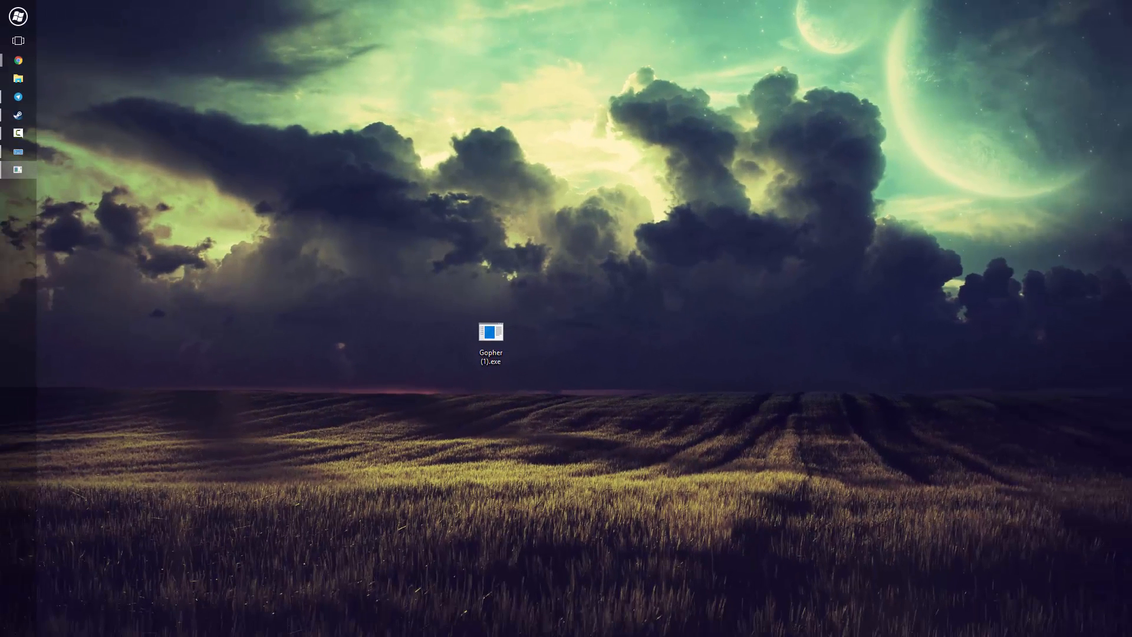
Launch Gopher (1).exe from the desktop so the v0.985 console starts its read sequence.
double_click(491, 332)
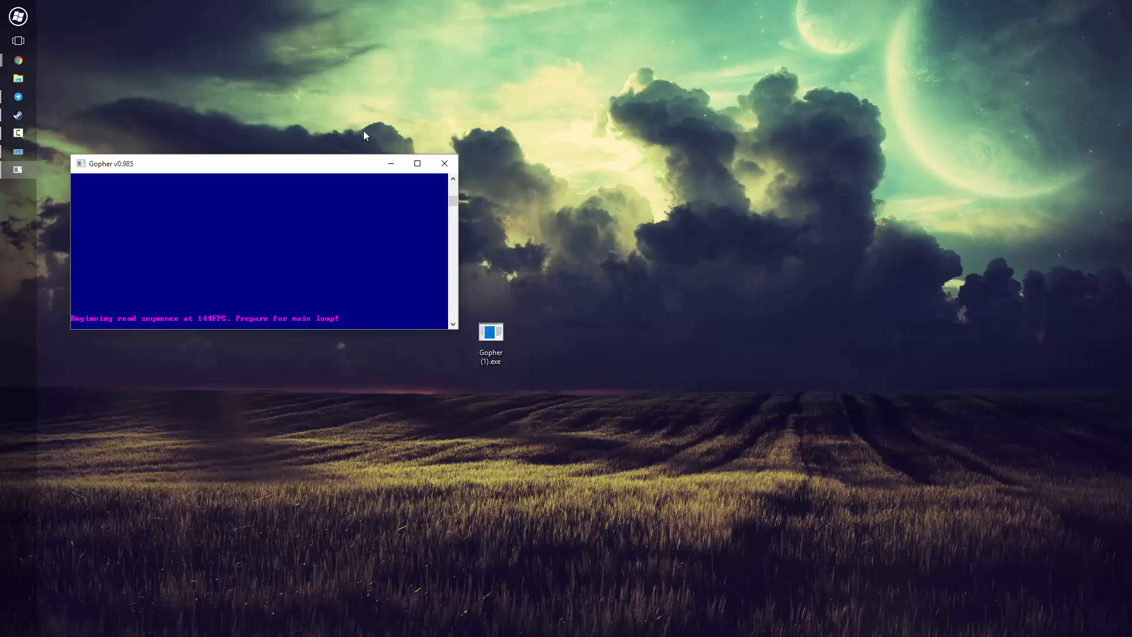
mouse_move(33, 150)
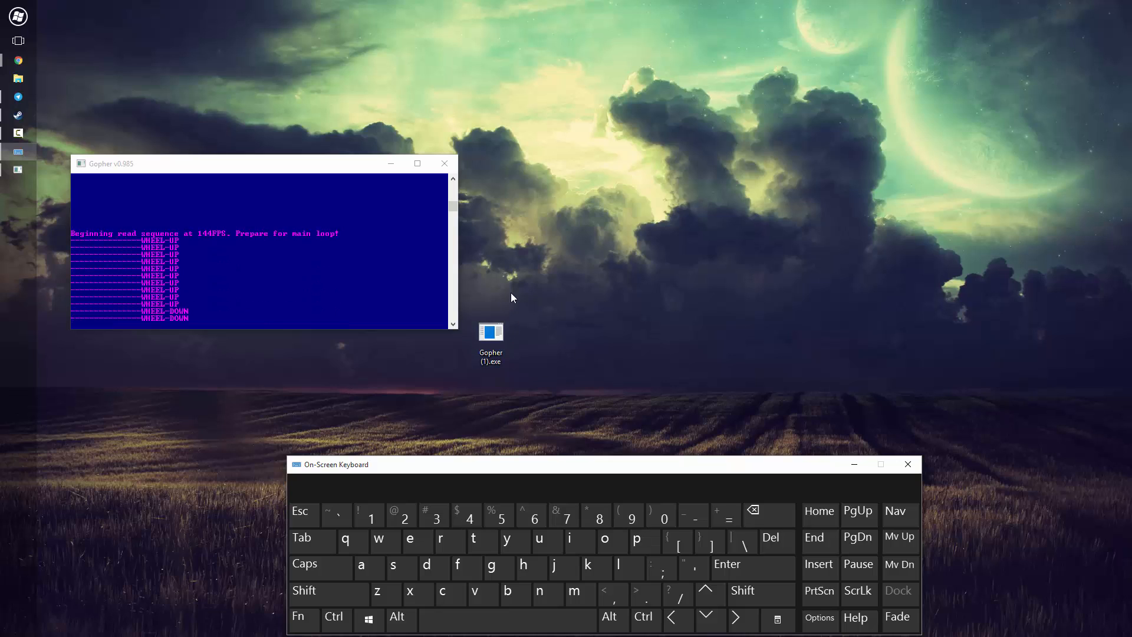
Bring up the Windows On-Screen Keyboard beneath the Gopher console.
left_click(427, 566)
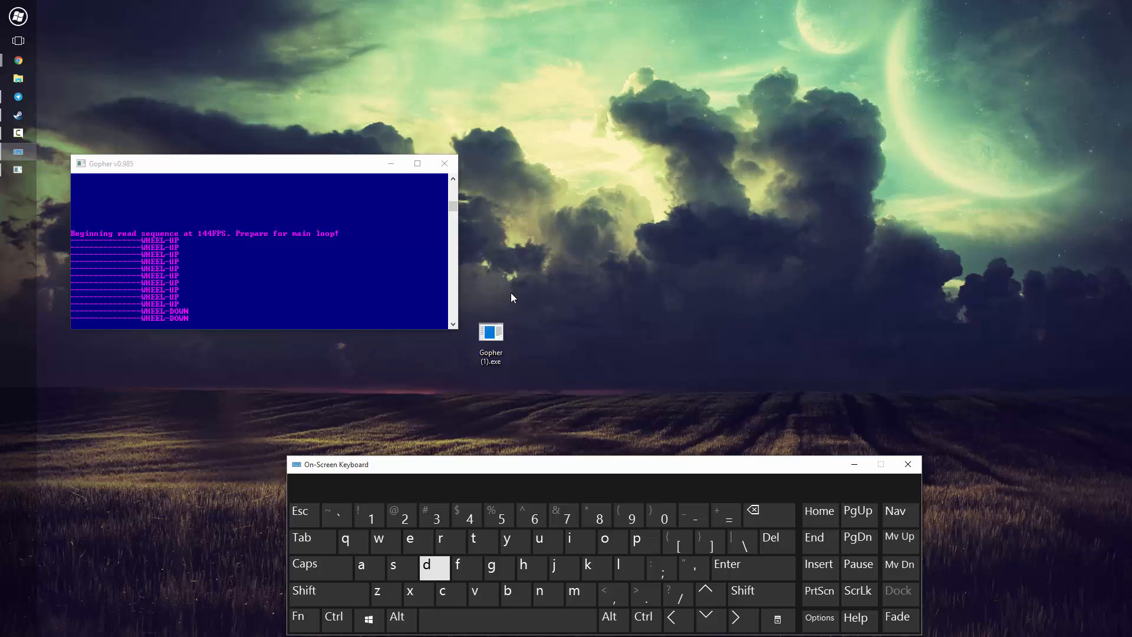